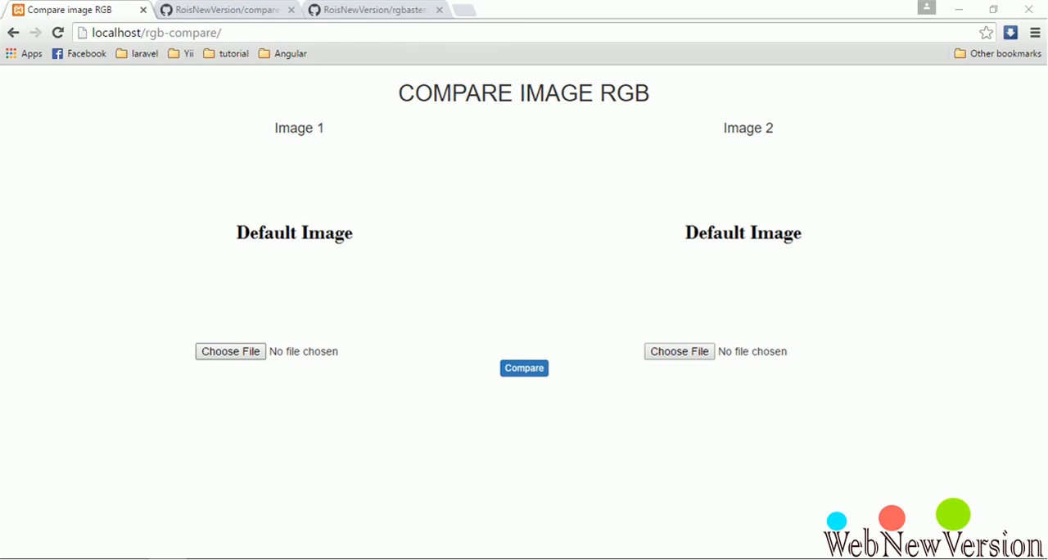
Step: Load box1.png and box2.png as Image 1 and Image 2 and run the comparison
{"action": "left_click", "coordinate": [229, 351]}
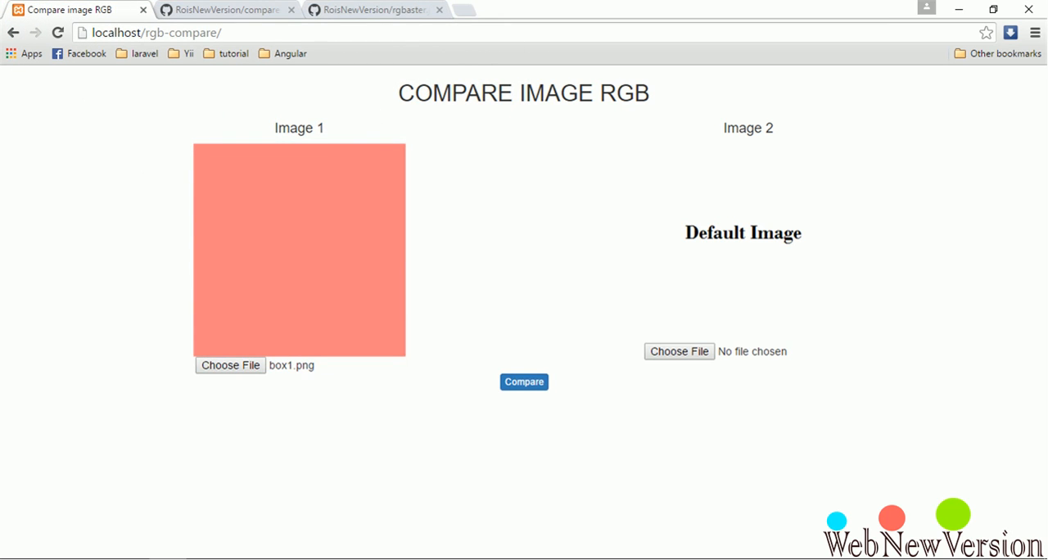
{"action": "left_click", "coordinate": [678, 351]}
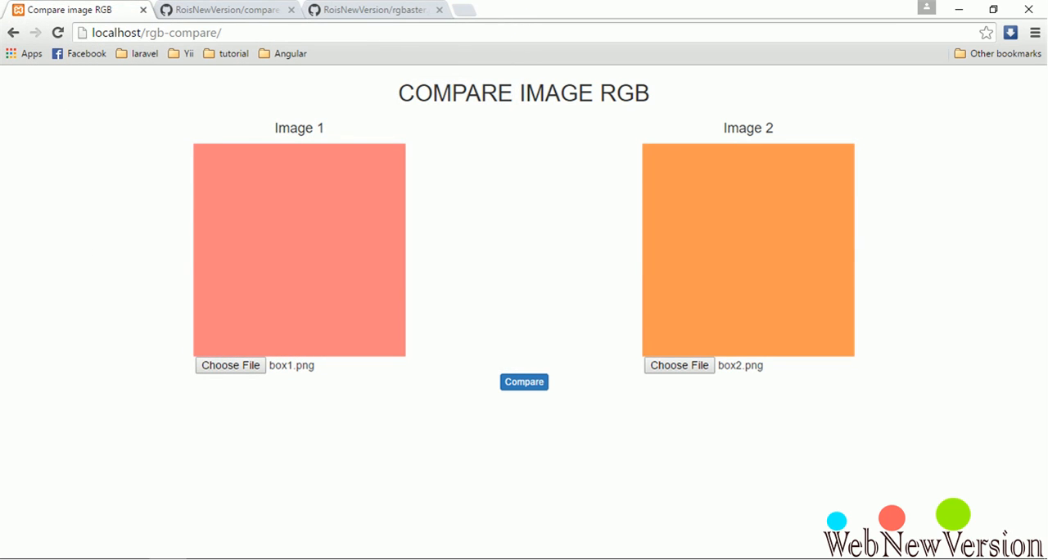
{"action": "left_click", "coordinate": [524, 382]}
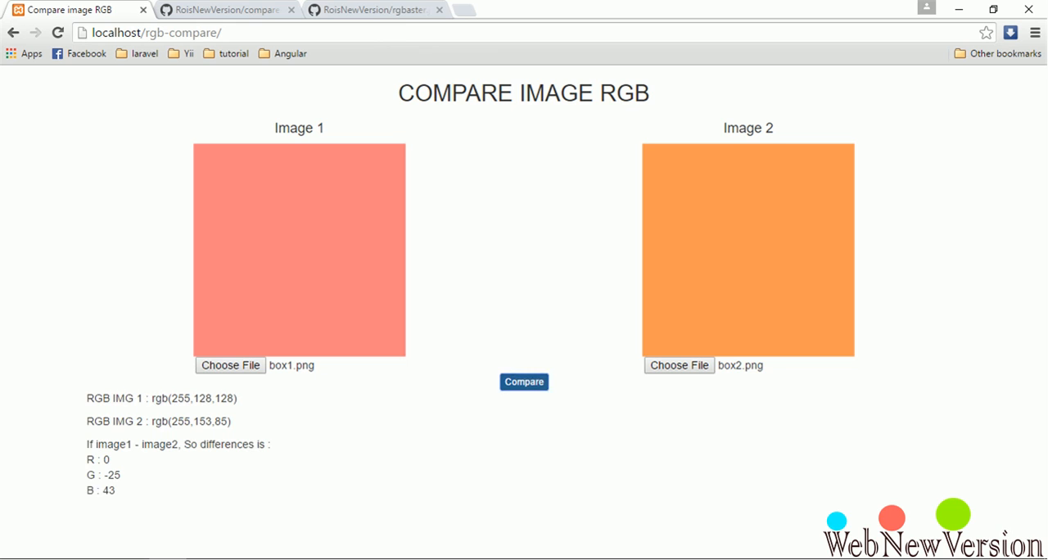
Step: Select the reported RGB values and difference figures in the comparison result
{"action": "double_click", "coordinate": [199, 400]}
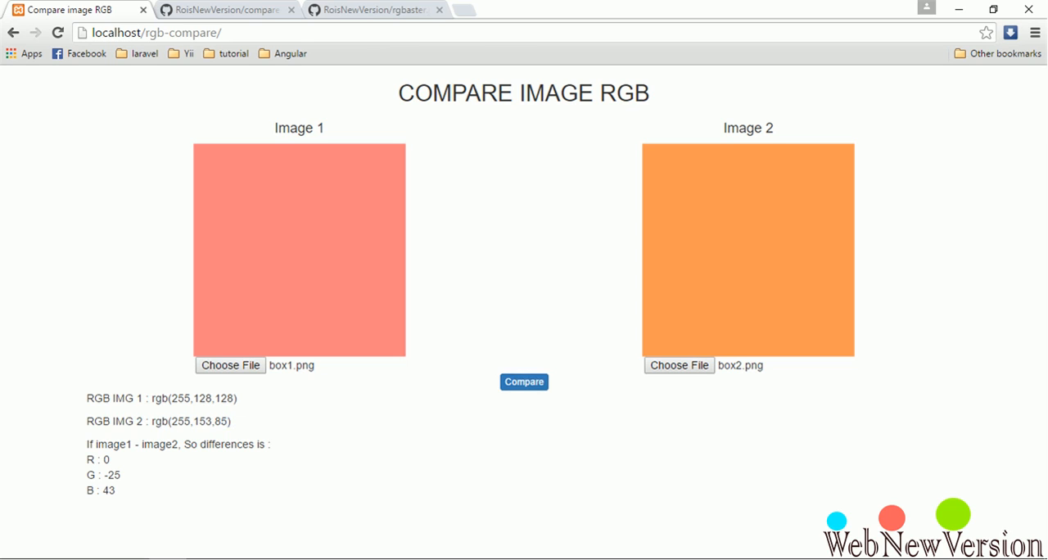
{"action": "triple_click", "coordinate": [177, 446]}
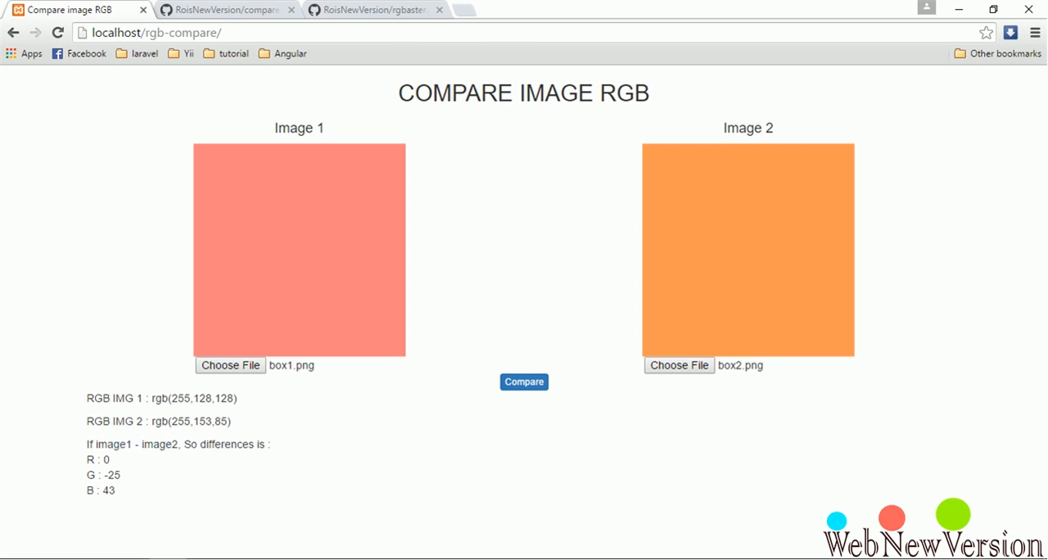
{"action": "left_click_drag", "start_coordinate": [88, 459], "coordinate": [121, 490]}
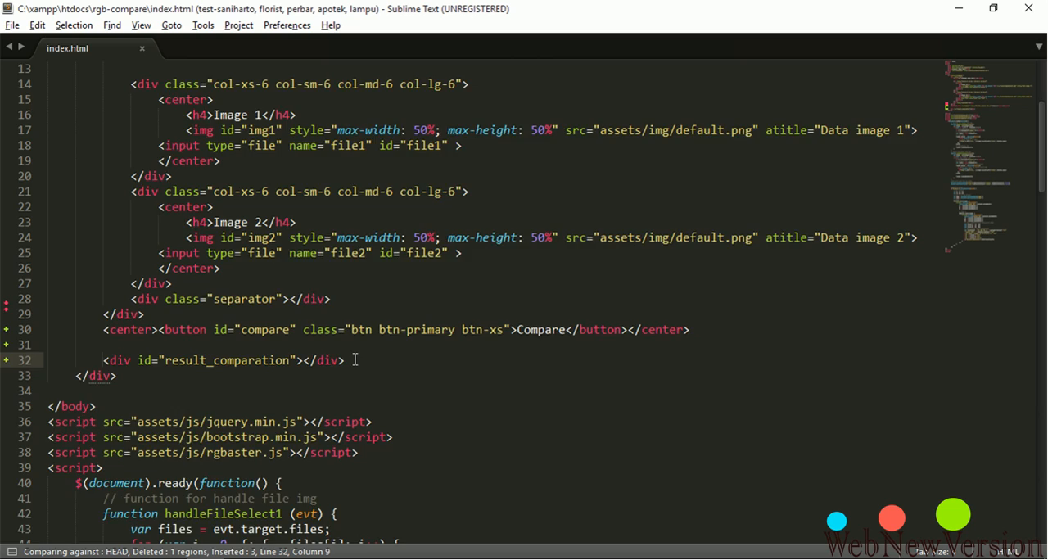
Step: Scroll index.html up to the image inputs and Compare button markup
{"action": "scroll", "scroll_direction": "up", "scroll_amount": 3}
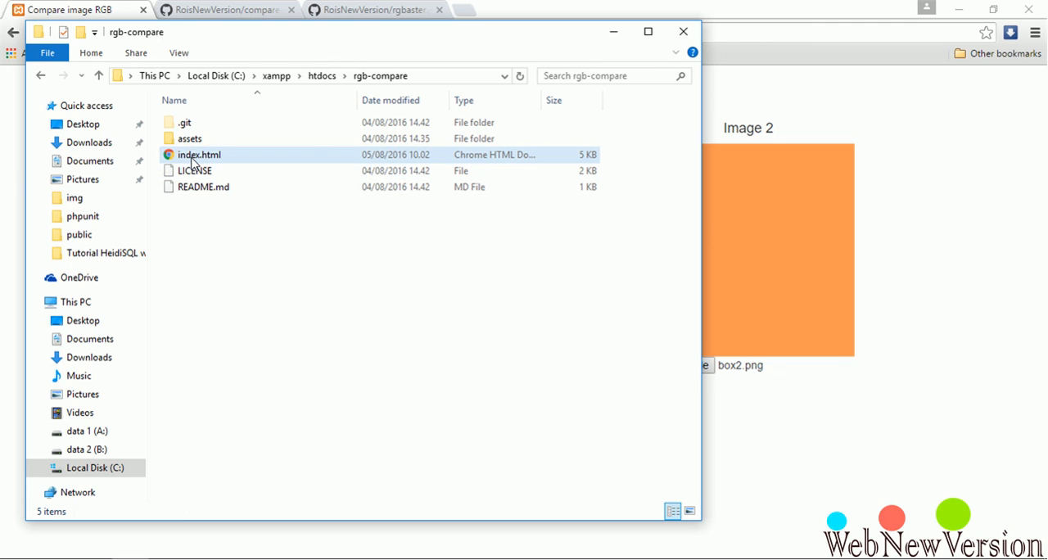
Step: Point out index.html in the rgb-compare folder and enter the assets folder
{"action": "left_click", "coordinate": [200, 156]}
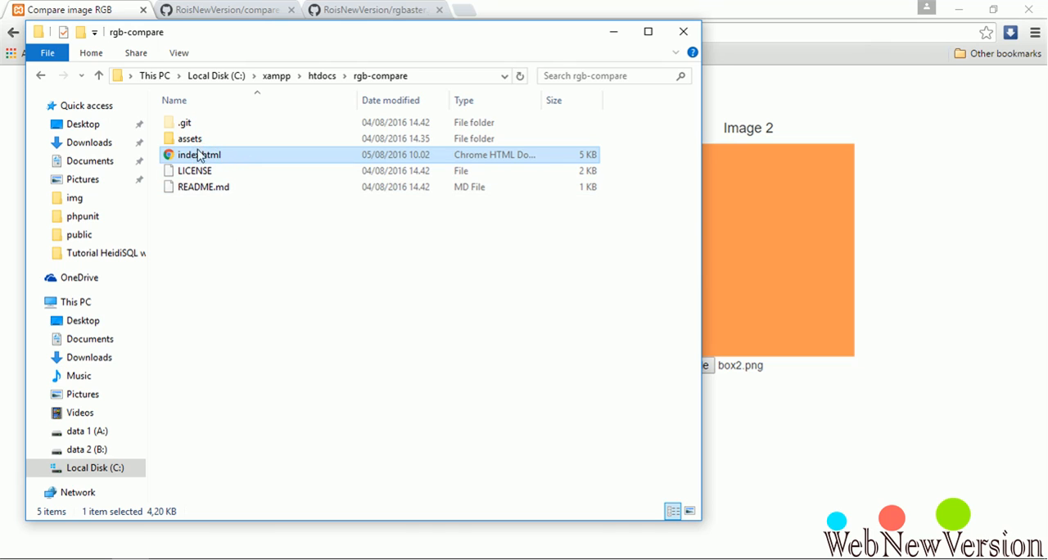
{"action": "double_click", "coordinate": [190, 138]}
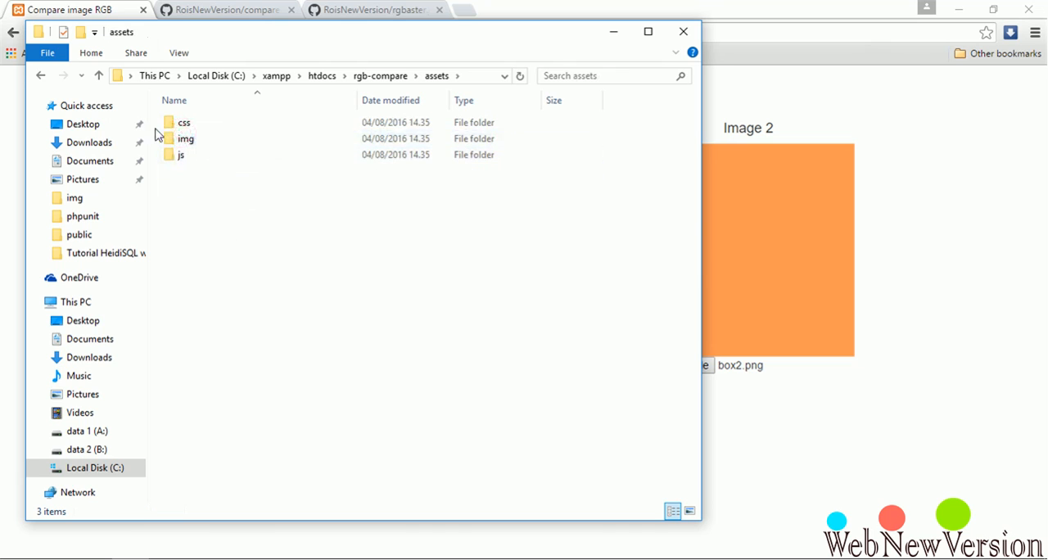
{"action": "double_click", "coordinate": [184, 121]}
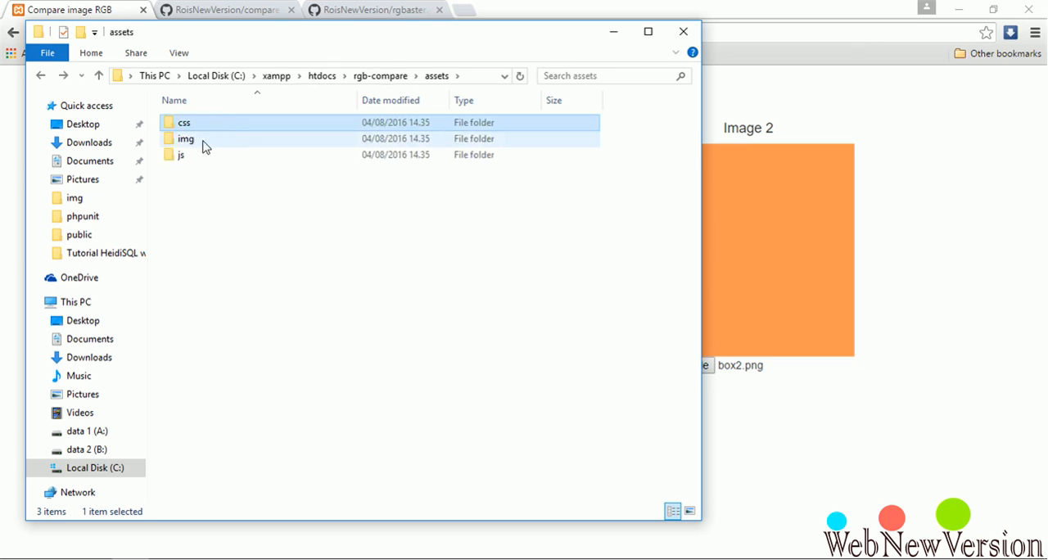
Step: Enter the js folder and point out jquery.min.js and rgbaster.js
{"action": "double_click", "coordinate": [181, 155]}
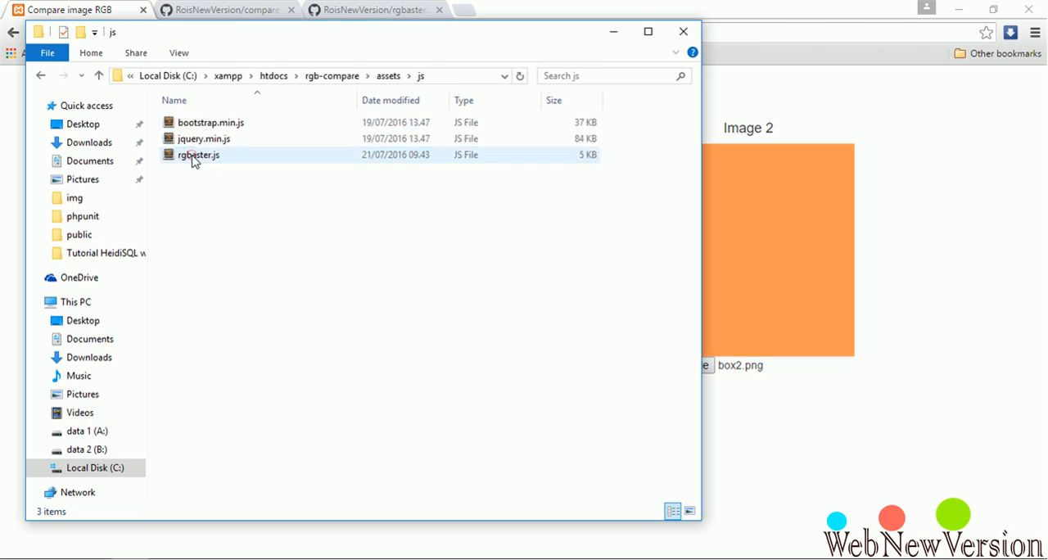
{"action": "left_click", "coordinate": [203, 138]}
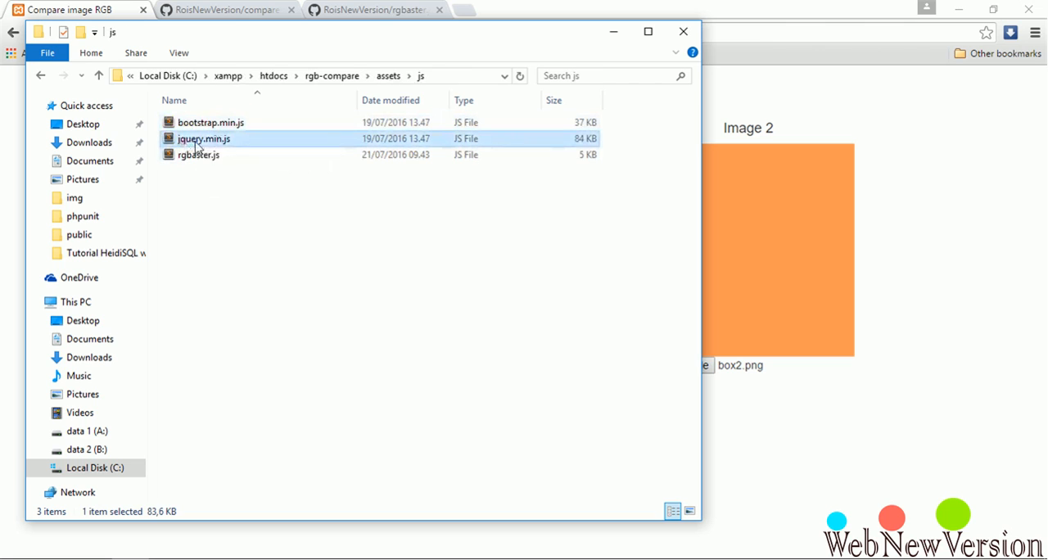
{"action": "left_click", "coordinate": [197, 156]}
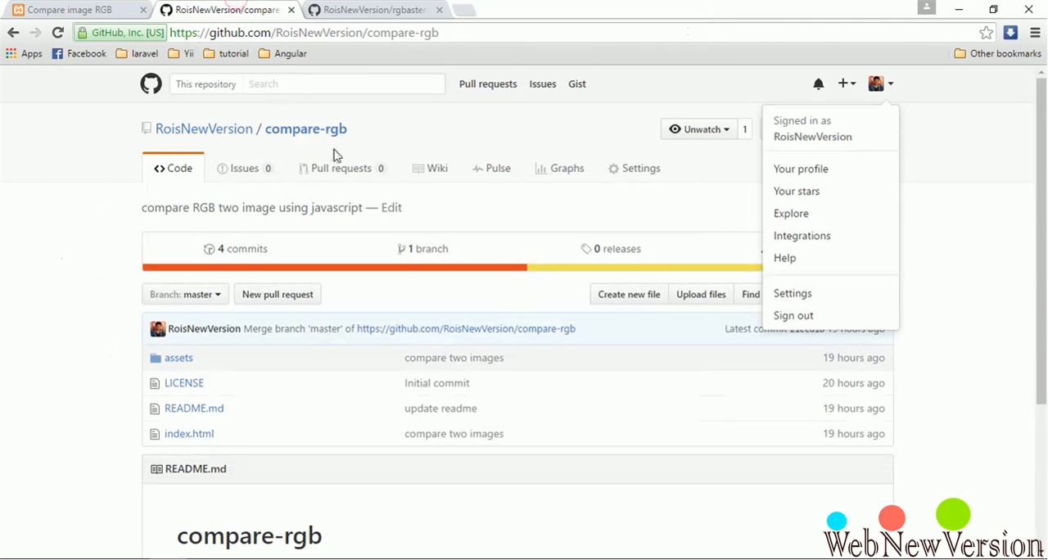
Step: Switch to the forked rgbaster.js repository and read through its dominant-colour README
{"action": "left_click", "coordinate": [393, 10]}
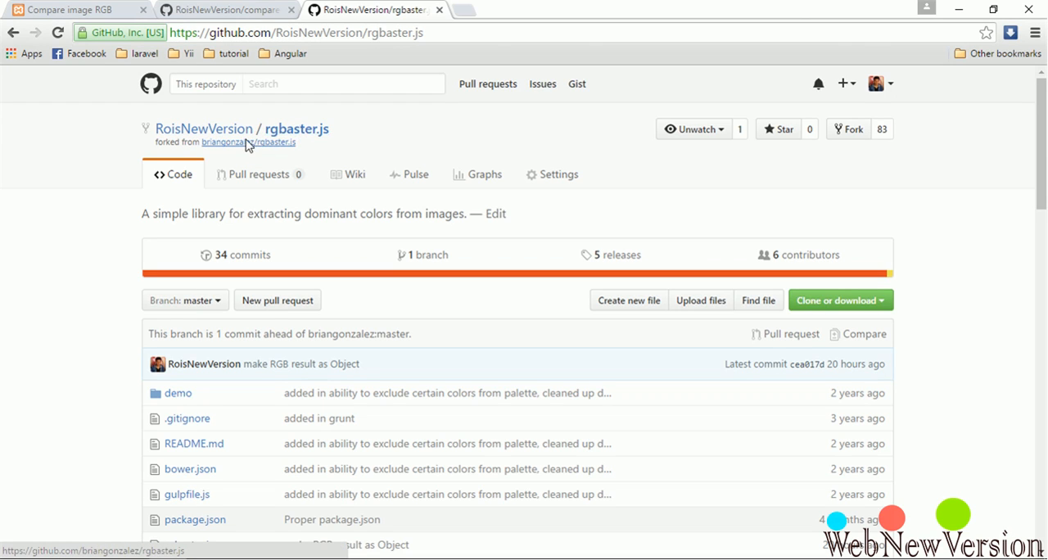
{"action": "scroll", "scroll_direction": "down", "scroll_amount": 3}
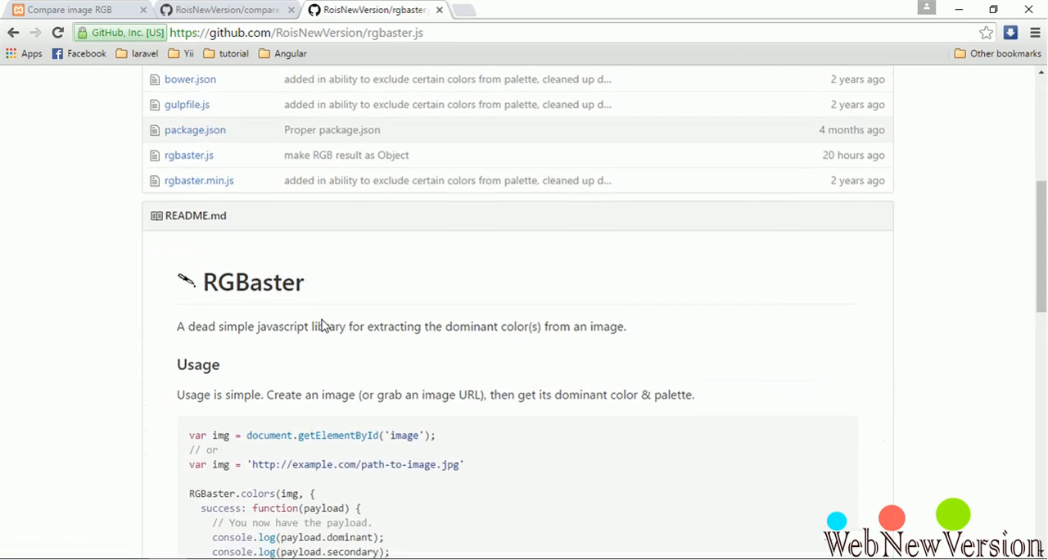
{"action": "scroll", "scroll_direction": "down", "scroll_amount": 3}
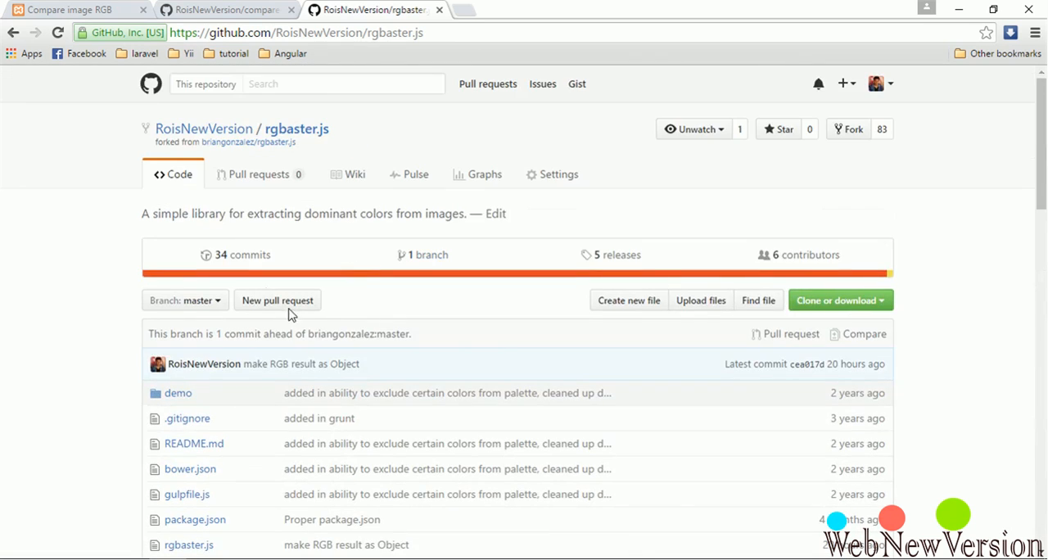
{"action": "mouse_move", "coordinate": [177, 553]}
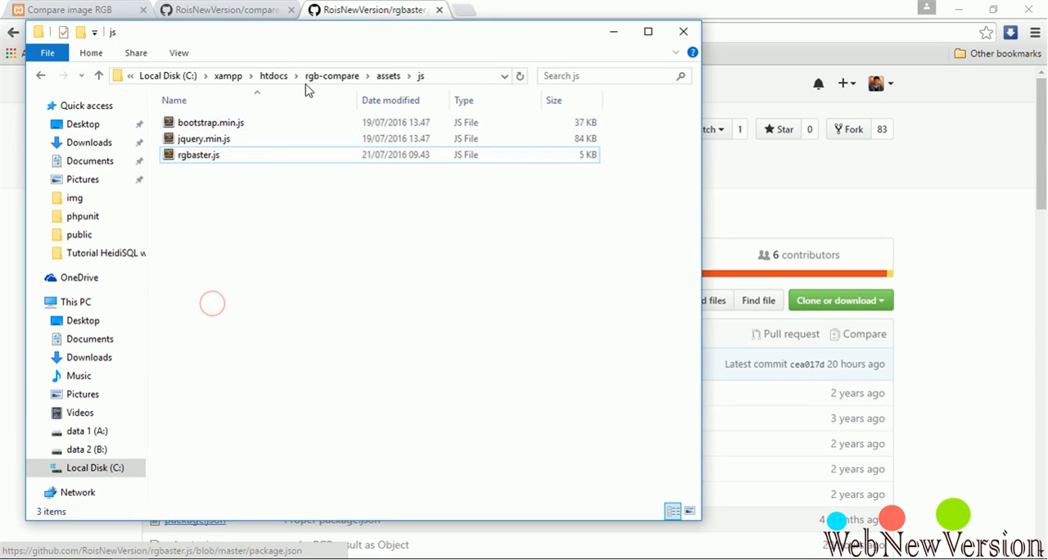
Step: Return to the rgb-compare folder, read the compare-rgb README, and reopen index.html
{"action": "left_click", "coordinate": [331, 76]}
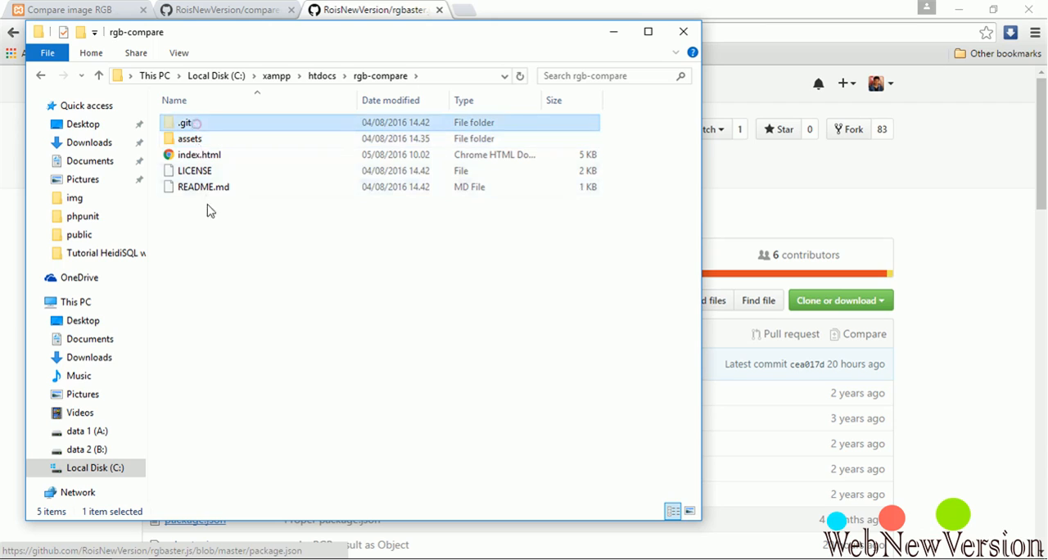
{"action": "mouse_move", "coordinate": [249, 193]}
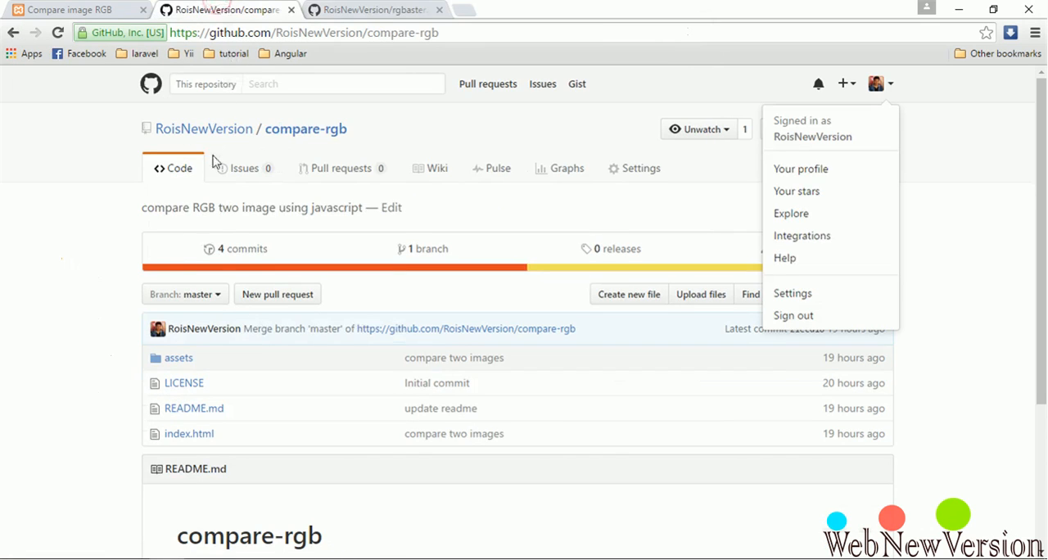
{"action": "scroll", "scroll_direction": "down", "scroll_amount": 3}
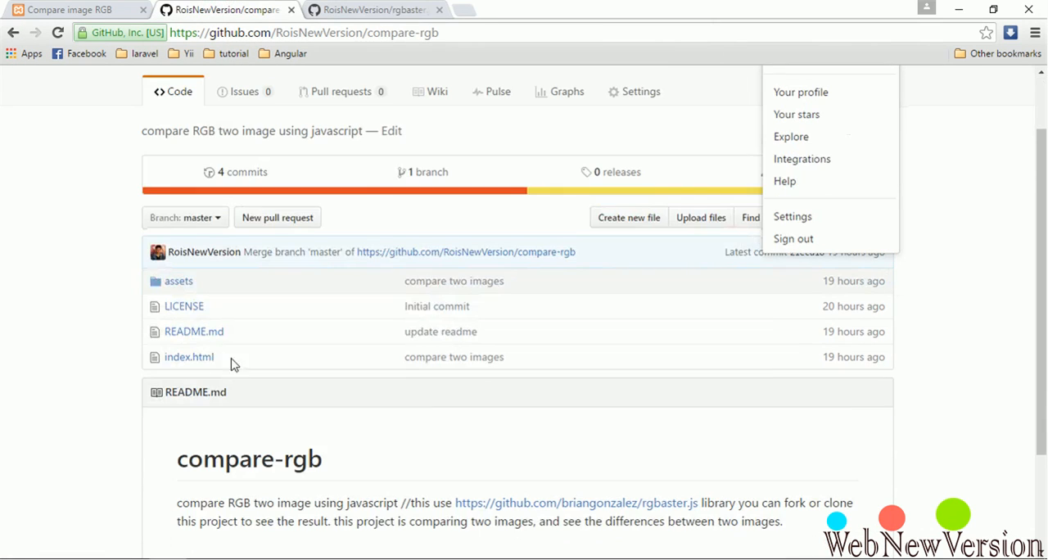
{"action": "scroll", "scroll_direction": "down", "scroll_amount": 3}
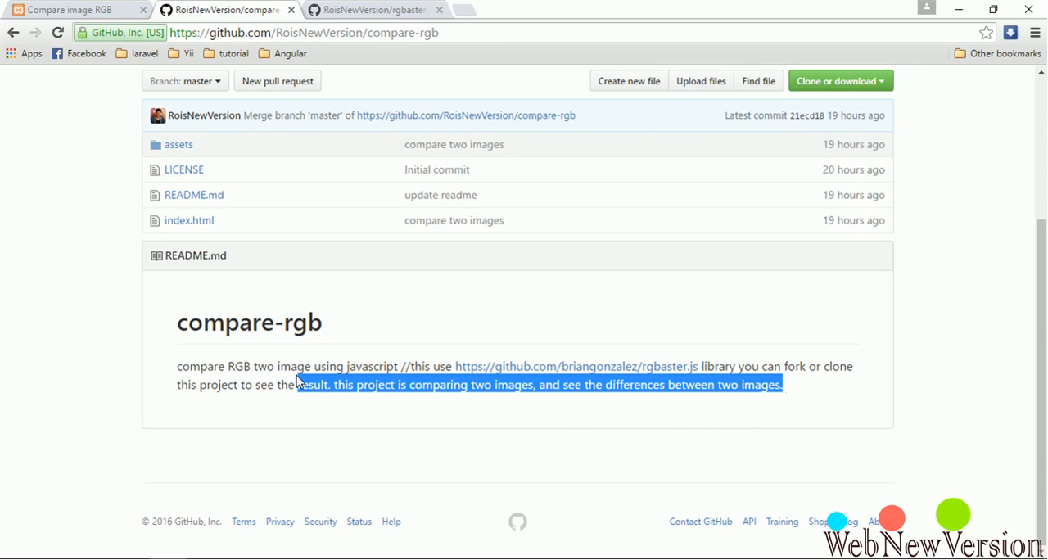
{"action": "scroll", "scroll_direction": "up", "scroll_amount": 3}
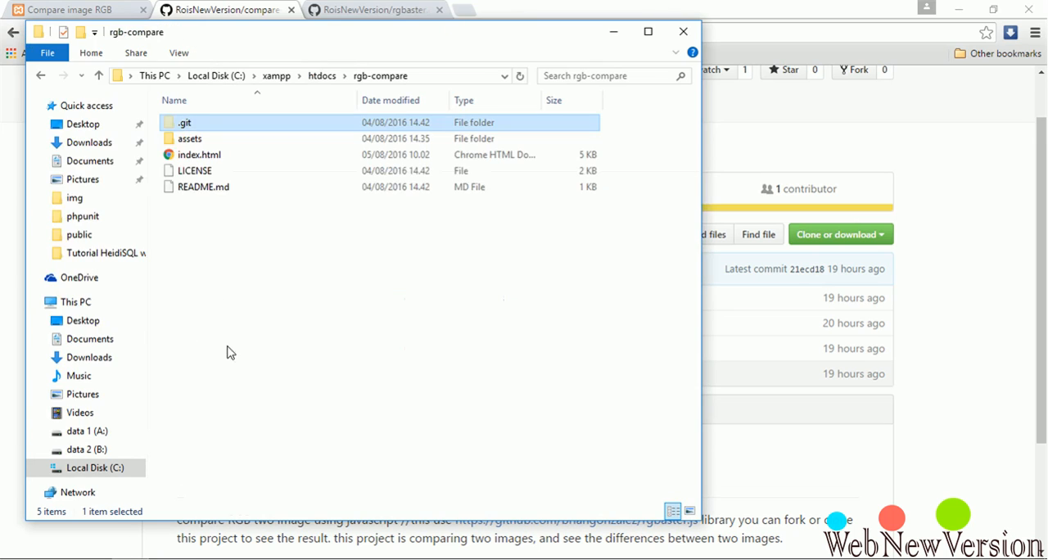
{"action": "left_click", "coordinate": [198, 155]}
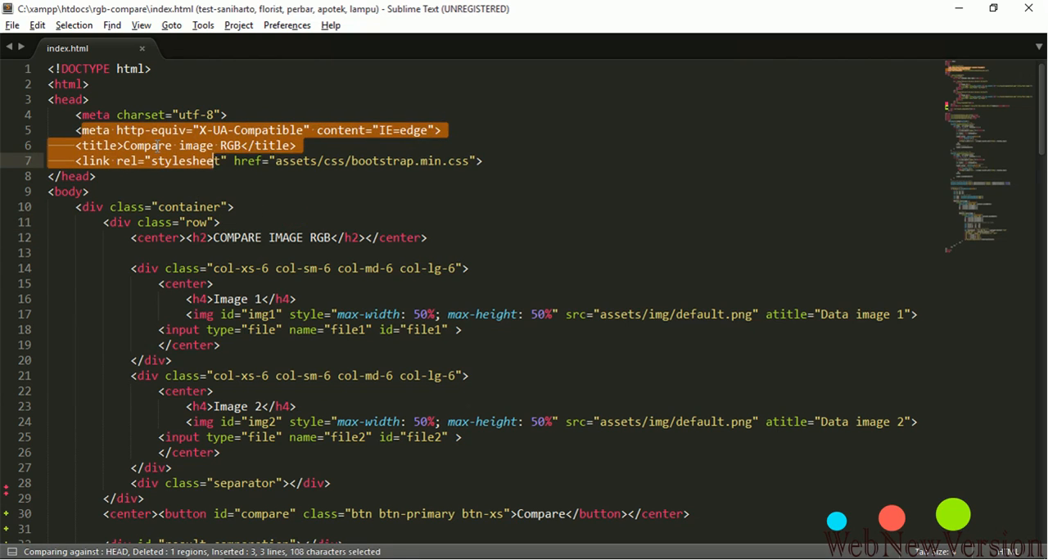
Step: Scroll to the Compare button markup and point out its id
{"action": "scroll", "scroll_direction": "down", "scroll_amount": 3}
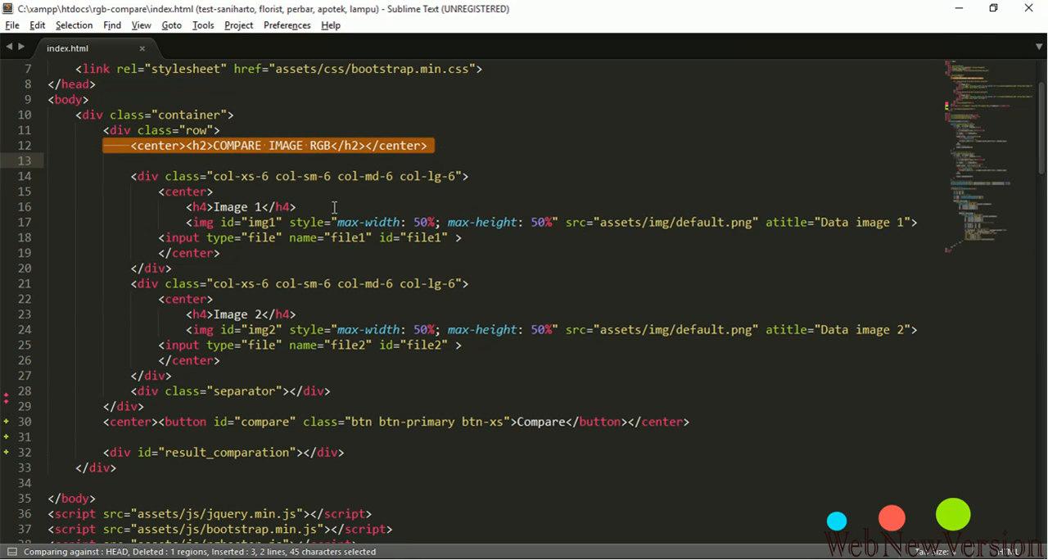
{"action": "left_click", "coordinate": [148, 177]}
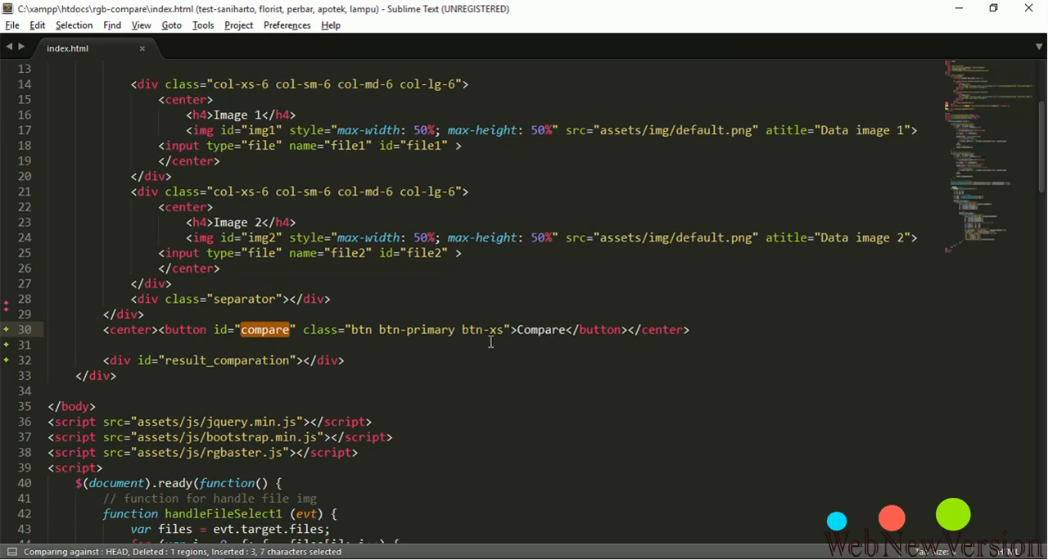
Step: Examine the empty result_comparation div and the rgbaster.js script include below it
{"action": "double_click", "coordinate": [540, 330]}
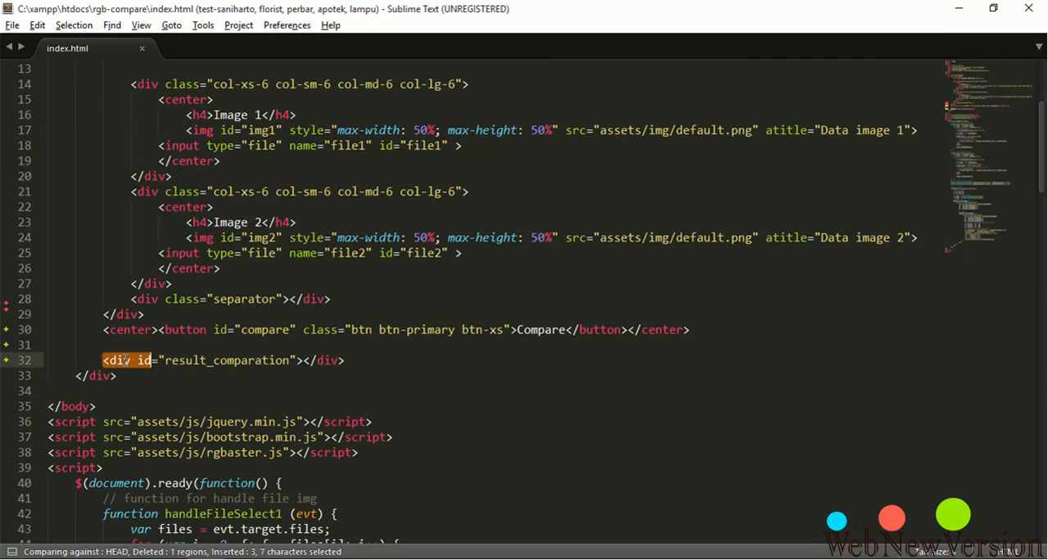
{"action": "left_click", "coordinate": [196, 360]}
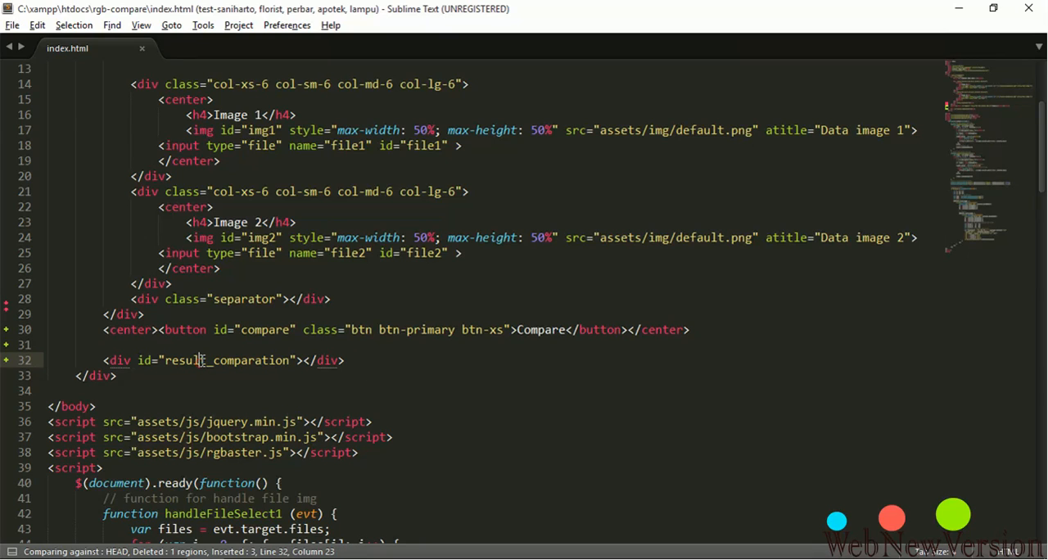
{"action": "double_click", "coordinate": [226, 361]}
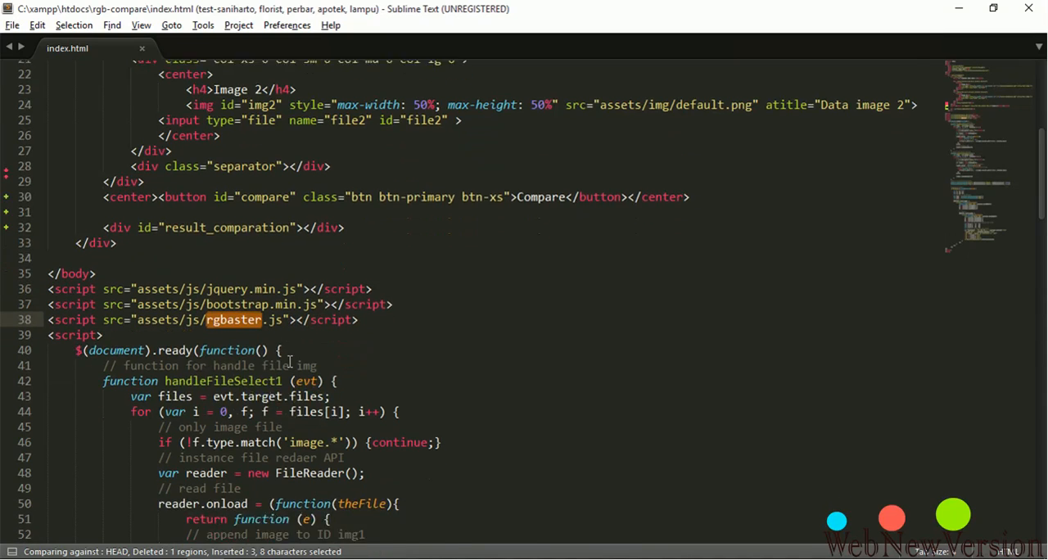
{"action": "scroll", "scroll_direction": "down", "scroll_amount": 3}
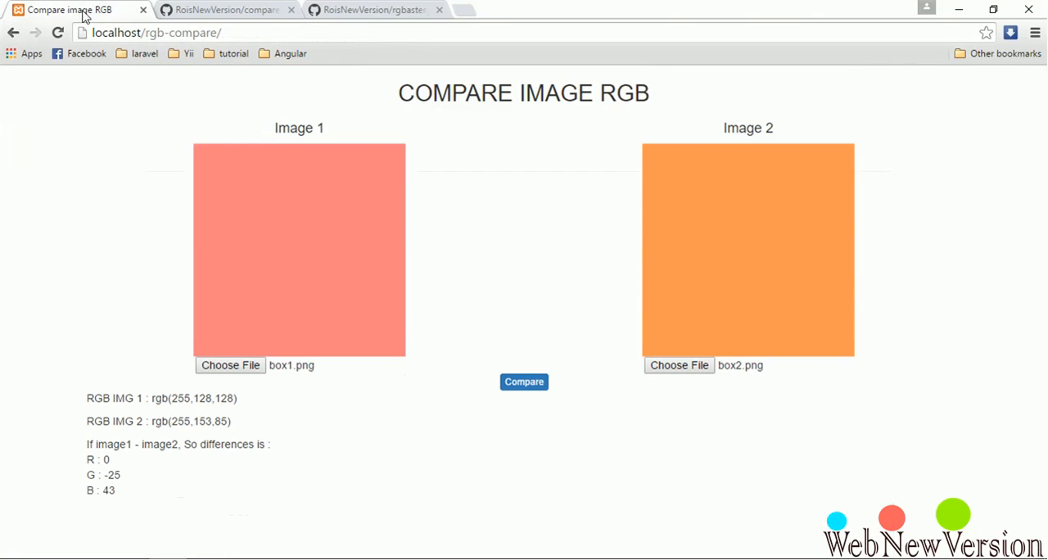
{"action": "mouse_move", "coordinate": [256, 376]}
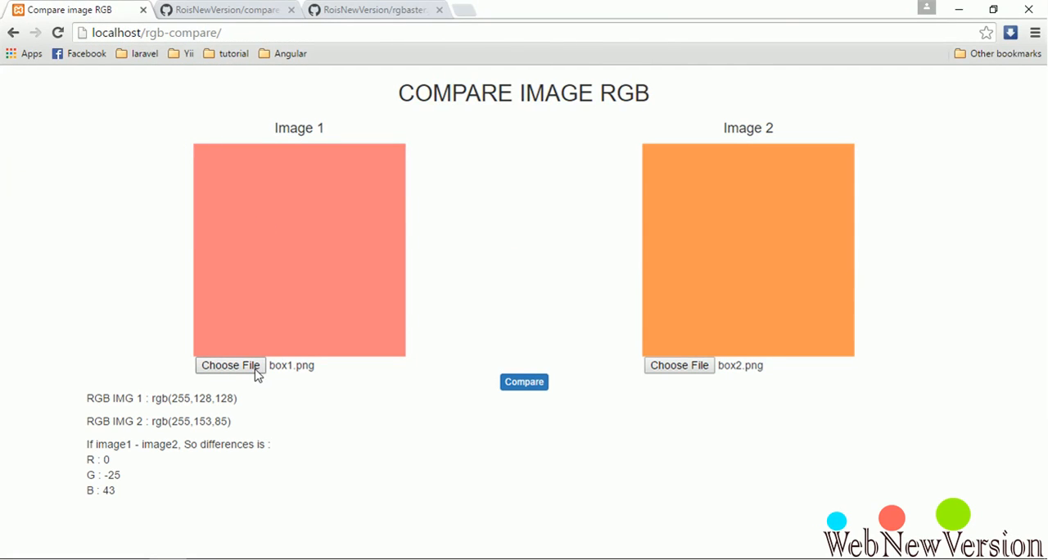
Step: Choose box2.png as the picture for Image 1
{"action": "left_click", "coordinate": [229, 365]}
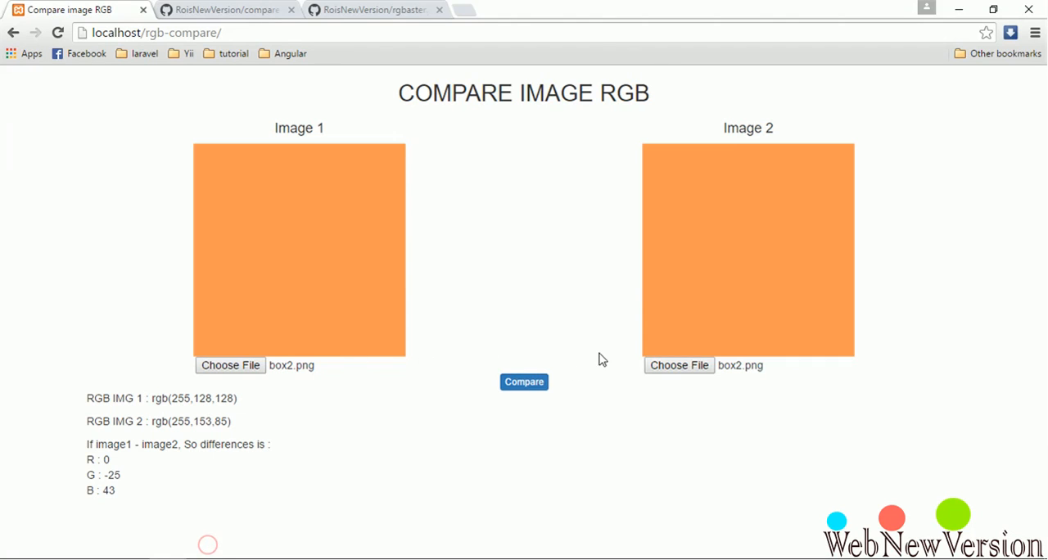
{"action": "mouse_move", "coordinate": [670, 365]}
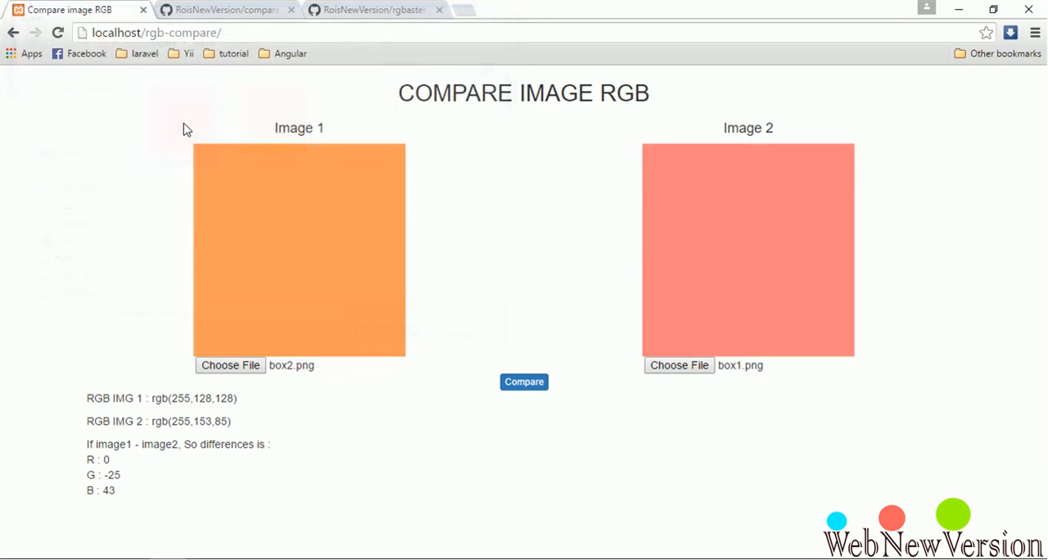
{"action": "mouse_move", "coordinate": [357, 554]}
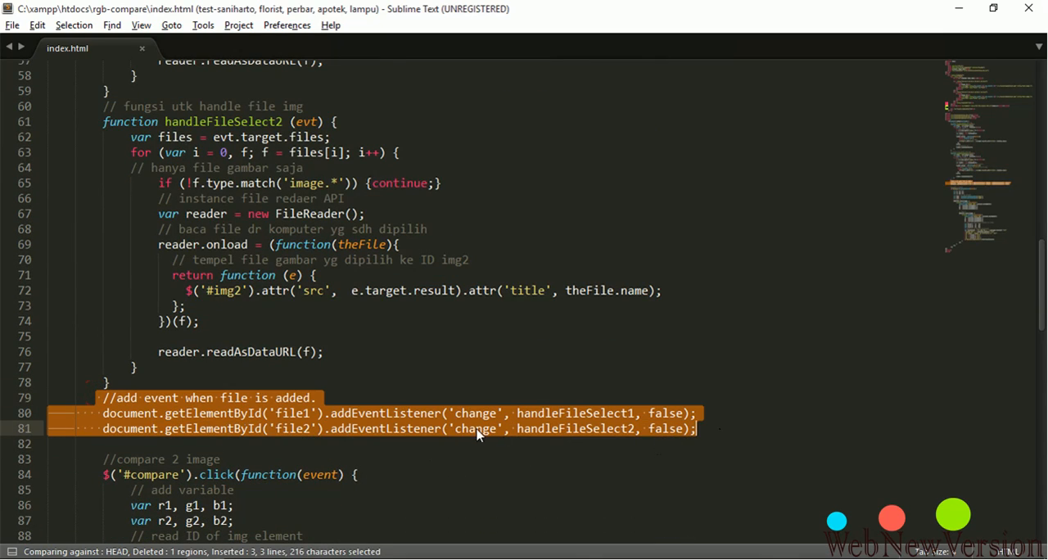
Step: Highlight handleFileSelect2 in the change listeners and scroll to the compare-click handler
{"action": "double_click", "coordinate": [574, 412]}
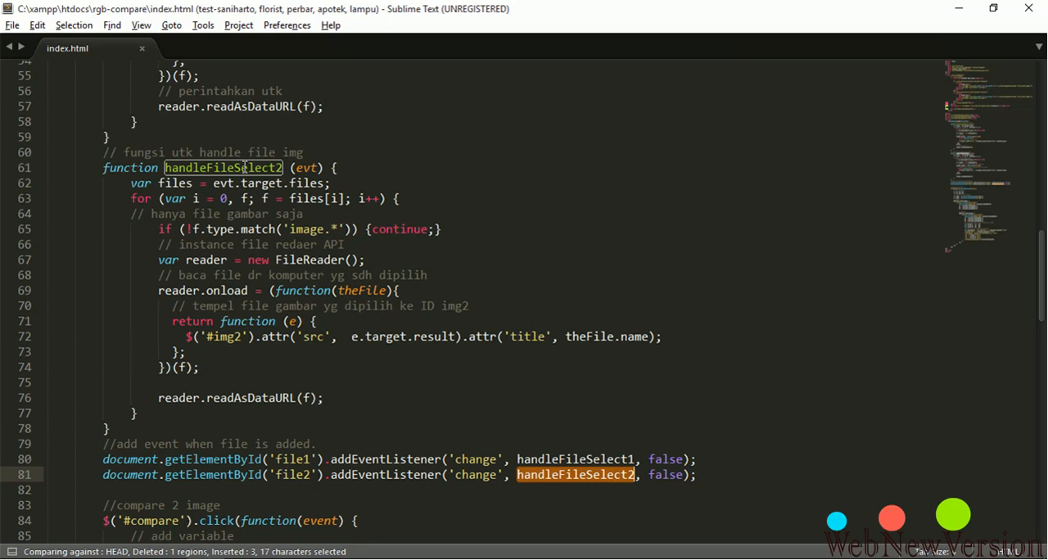
{"action": "scroll", "scroll_direction": "down", "scroll_amount": 3}
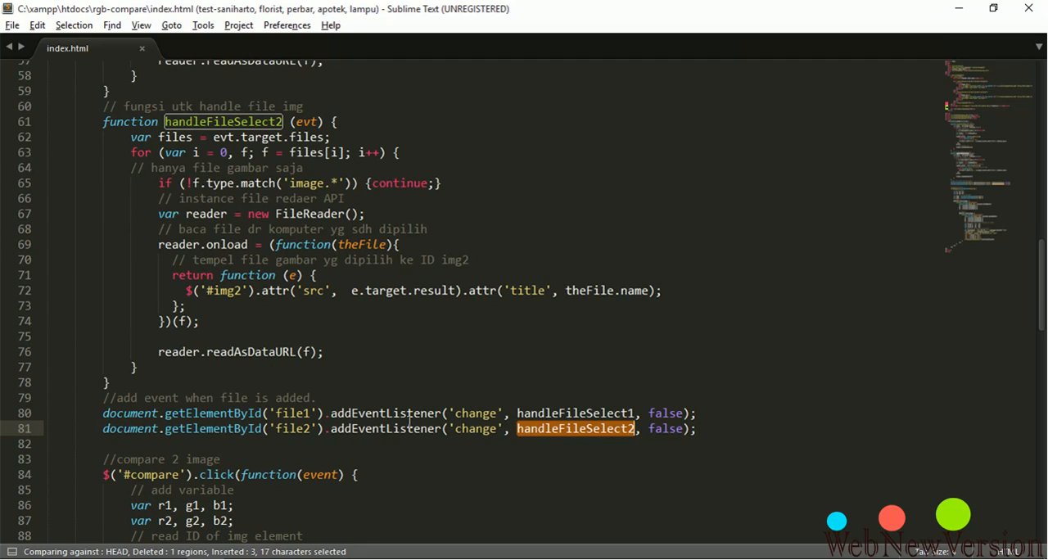
{"action": "scroll", "scroll_direction": "down", "scroll_amount": 3}
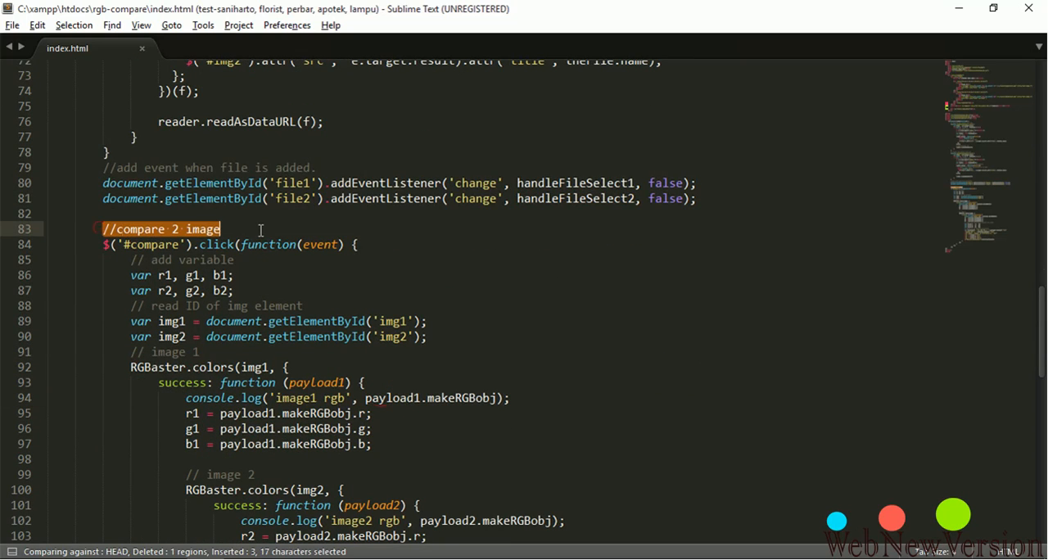
{"action": "scroll", "scroll_direction": "down", "scroll_amount": 3}
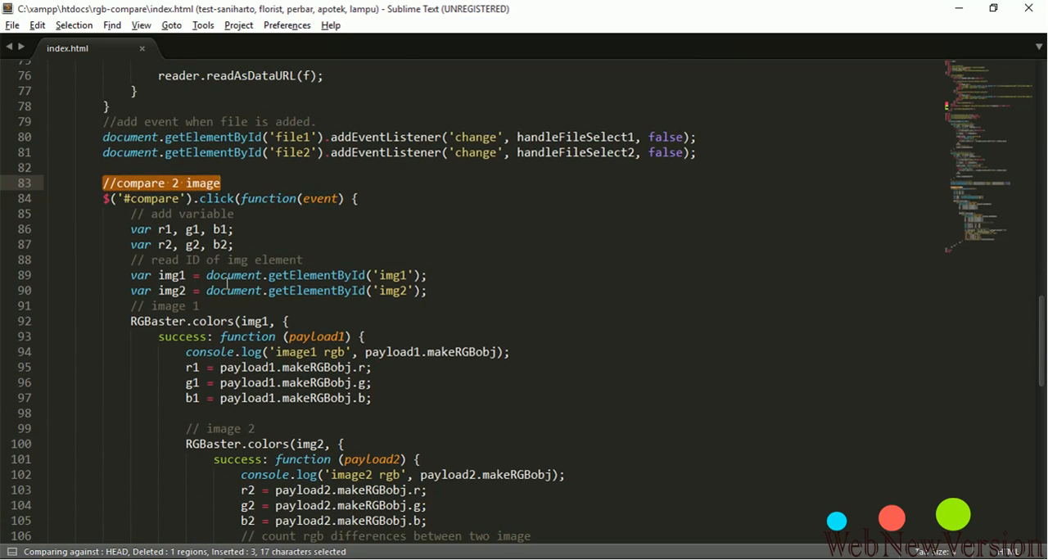
{"action": "scroll", "scroll_direction": "down", "scroll_amount": 3}
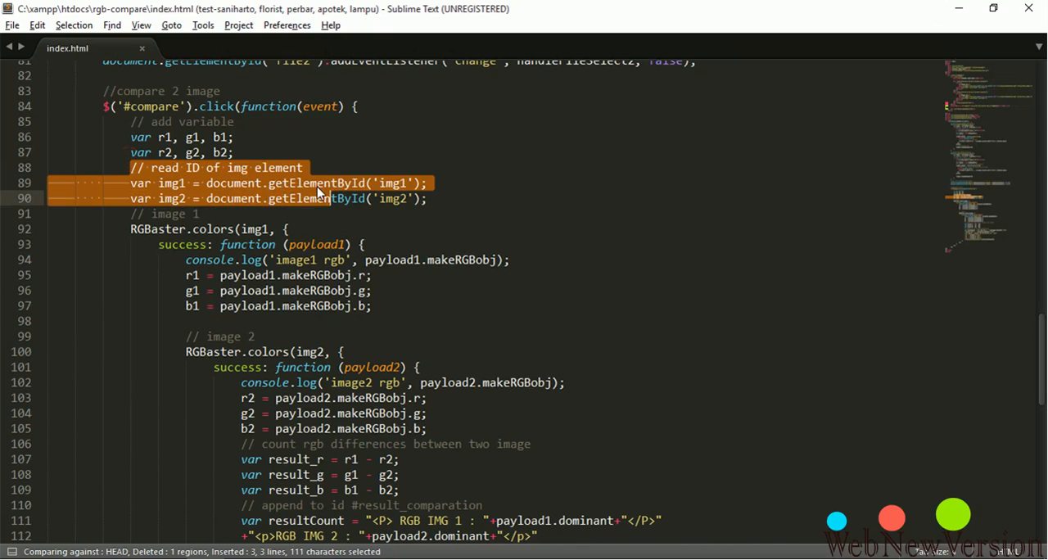
{"action": "left_click", "coordinate": [370, 198]}
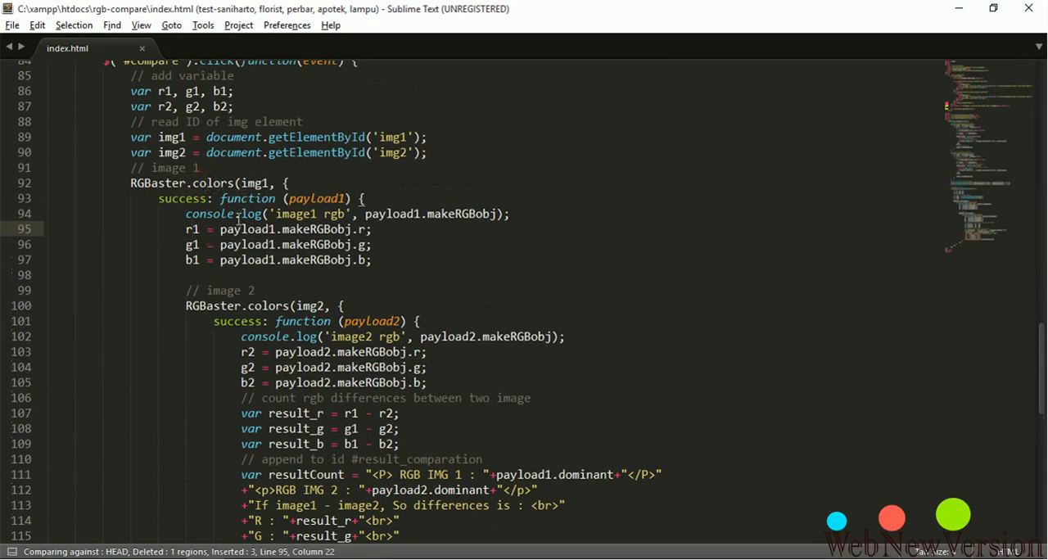
{"action": "double_click", "coordinate": [192, 229]}
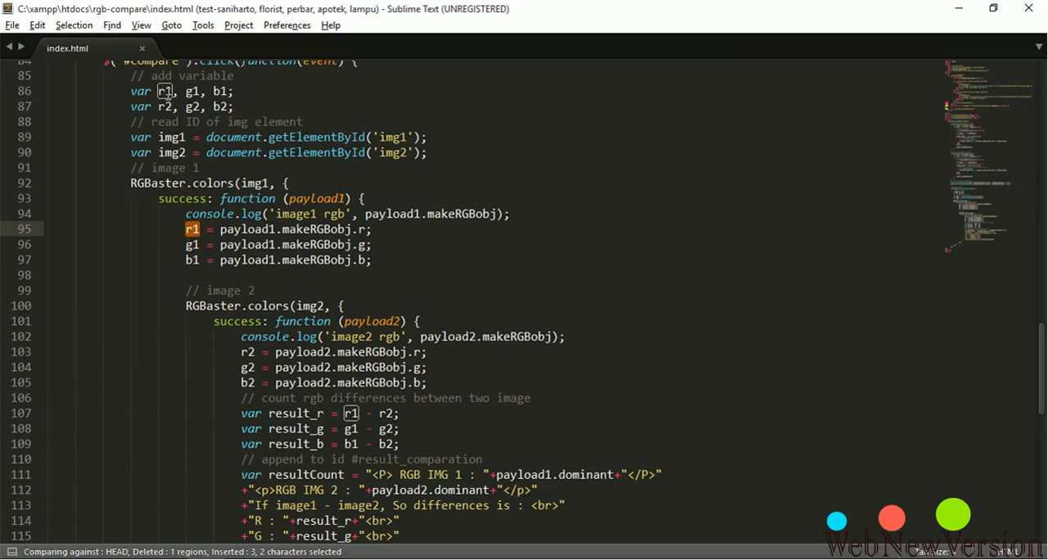
{"action": "scroll", "scroll_direction": "down", "scroll_amount": 3}
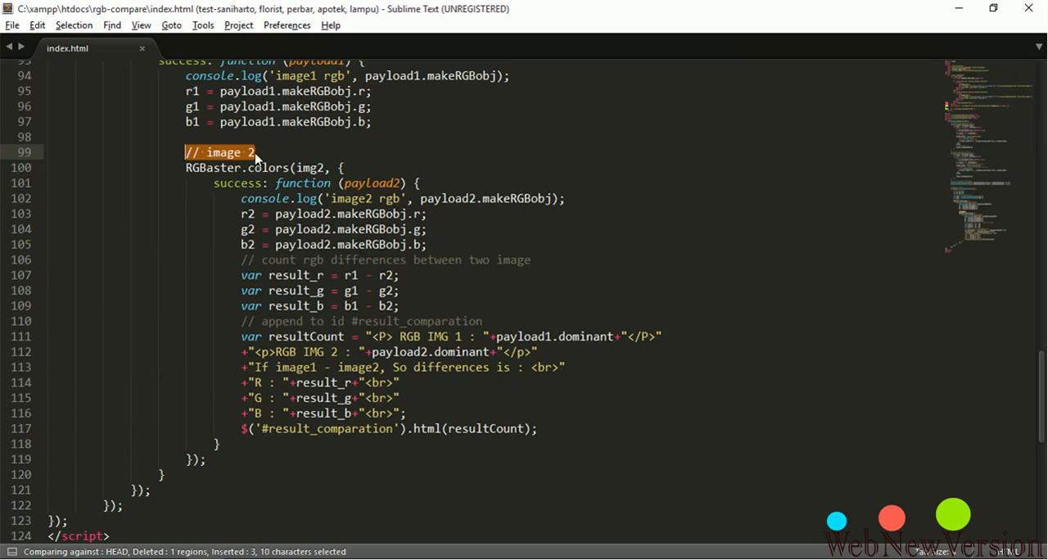
{"action": "mouse_move", "coordinate": [291, 203]}
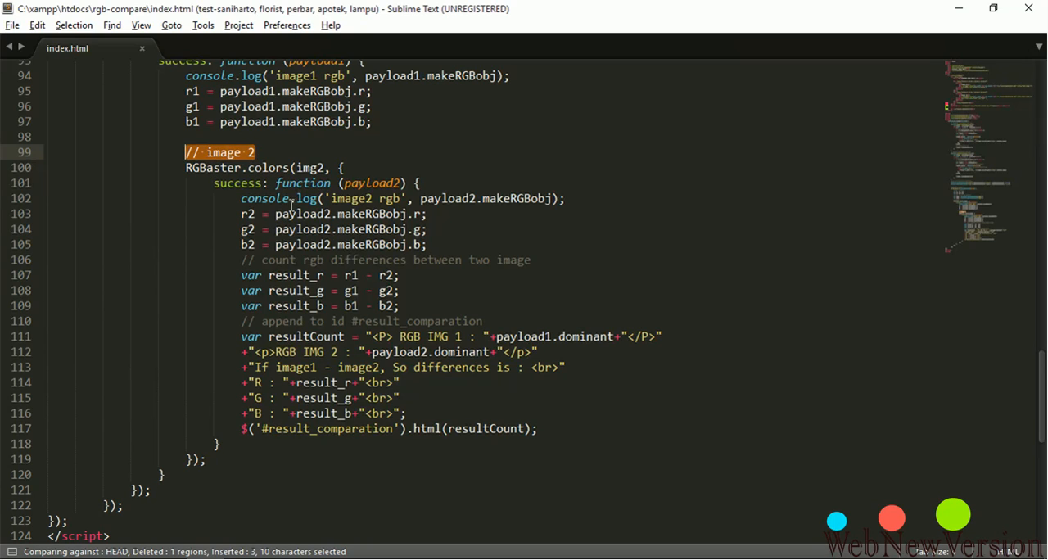
{"action": "left_click", "coordinate": [242, 198]}
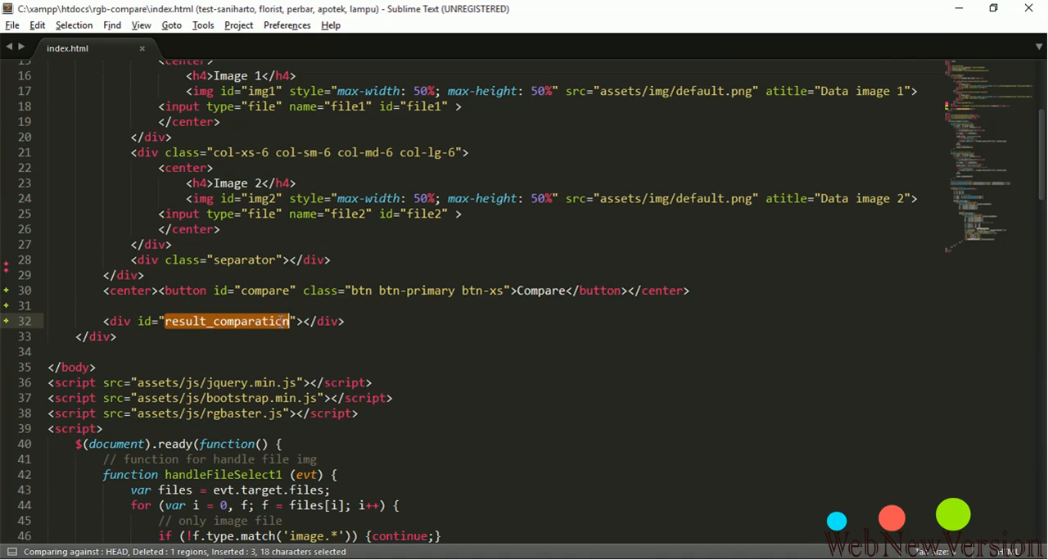
{"action": "scroll", "scroll_direction": "down", "scroll_amount": 3}
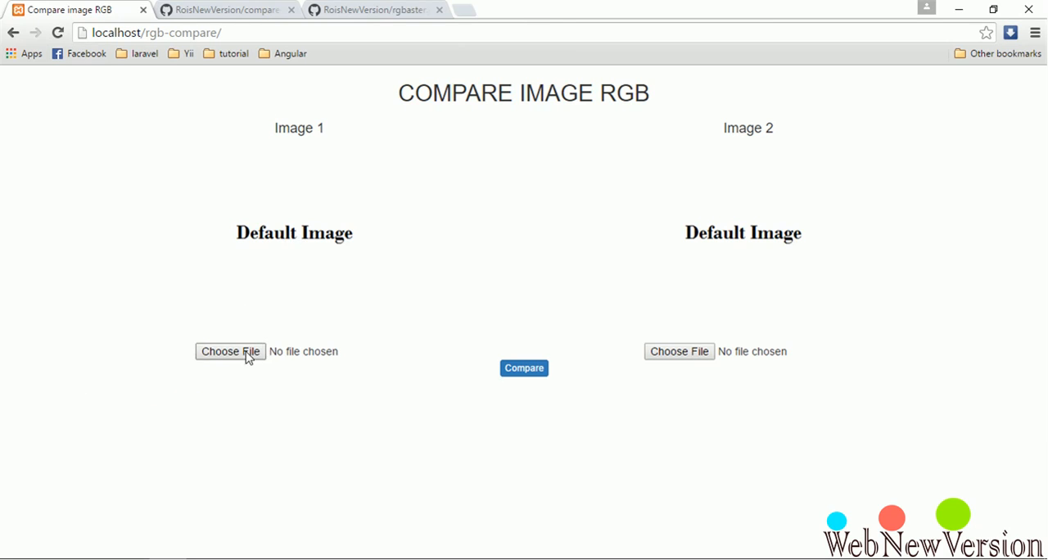
Step: Load box1.png and box2.png and compare them, showing differences R 0, G -25, B 43
{"action": "left_click", "coordinate": [229, 351]}
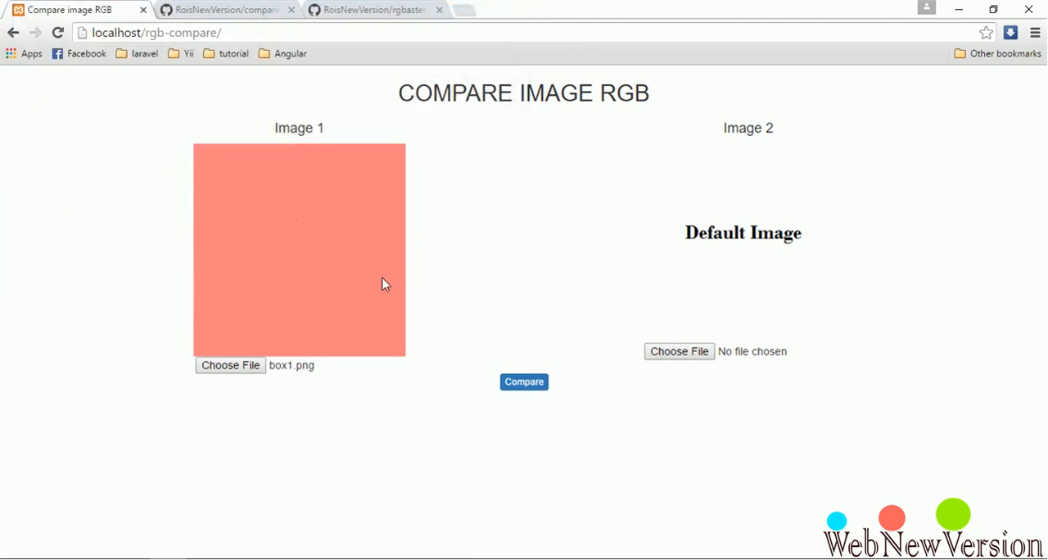
{"action": "left_click", "coordinate": [678, 350]}
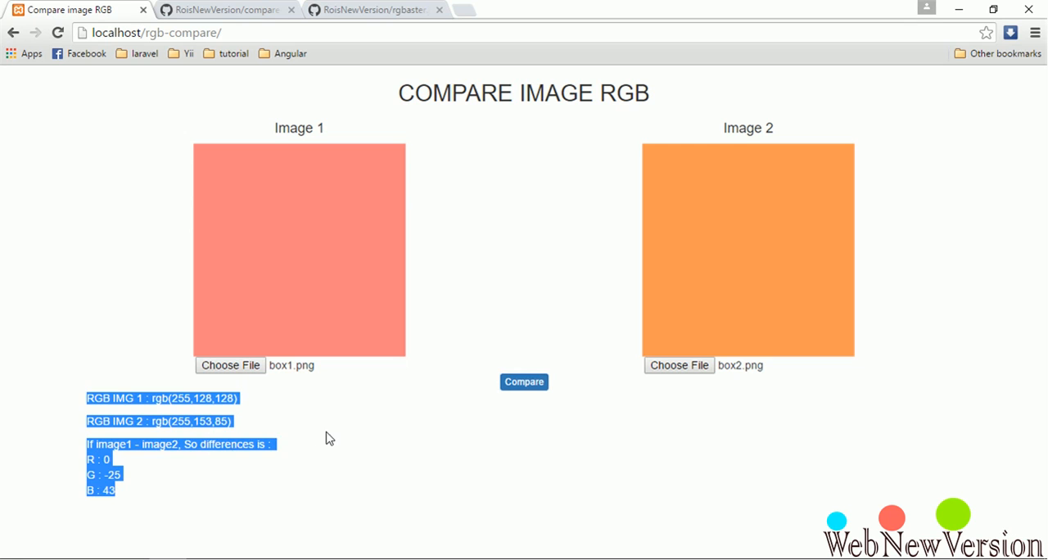
{"action": "left_click", "coordinate": [229, 365]}
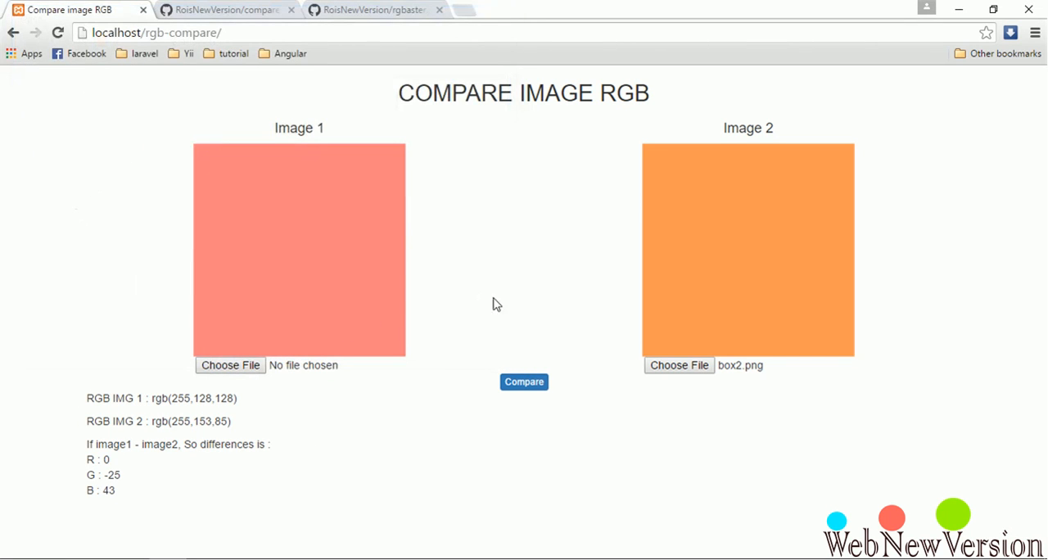
{"action": "mouse_move", "coordinate": [367, 376]}
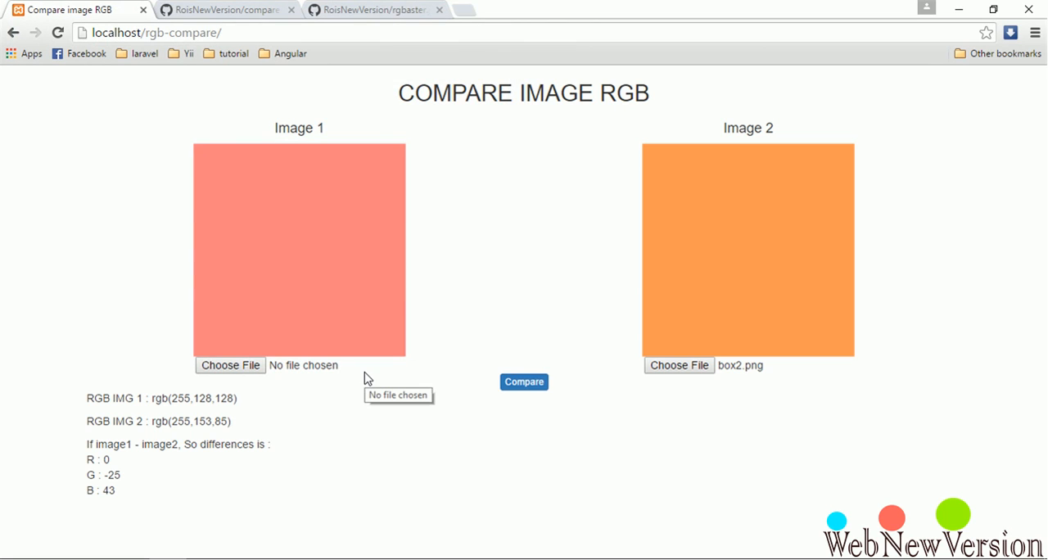
{"action": "mouse_move", "coordinate": [370, 366]}
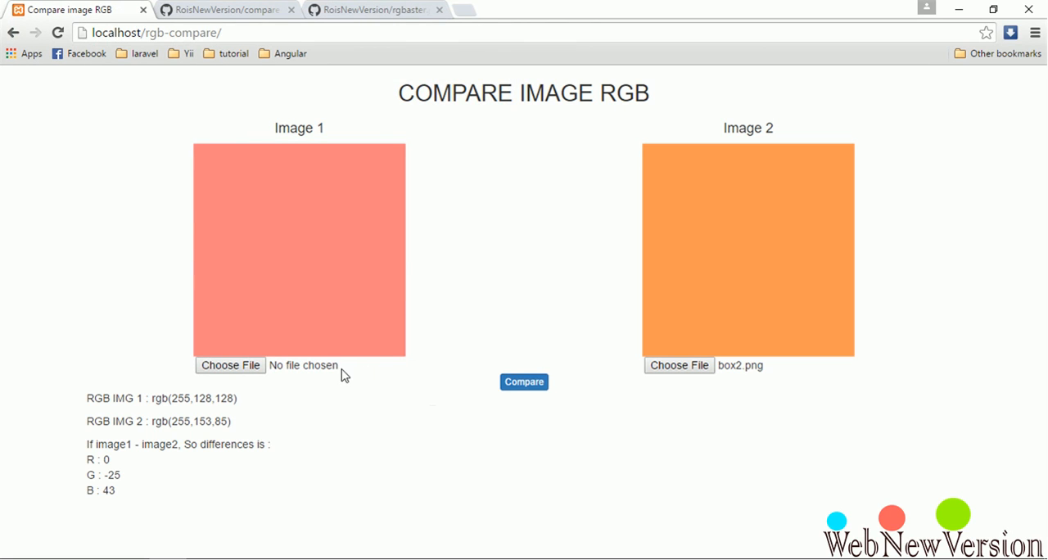
{"action": "mouse_move", "coordinate": [396, 419]}
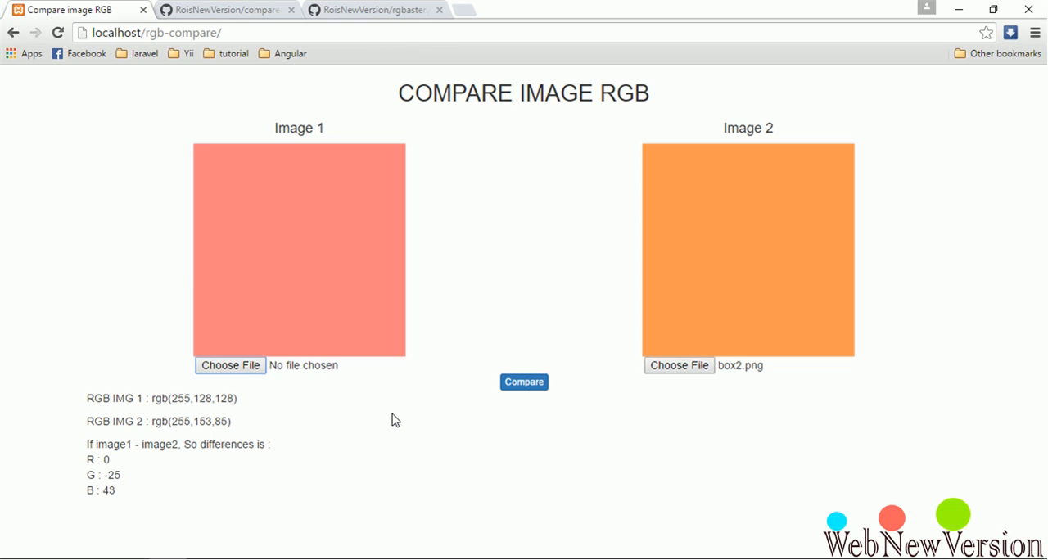
{"action": "mouse_move", "coordinate": [66, 342]}
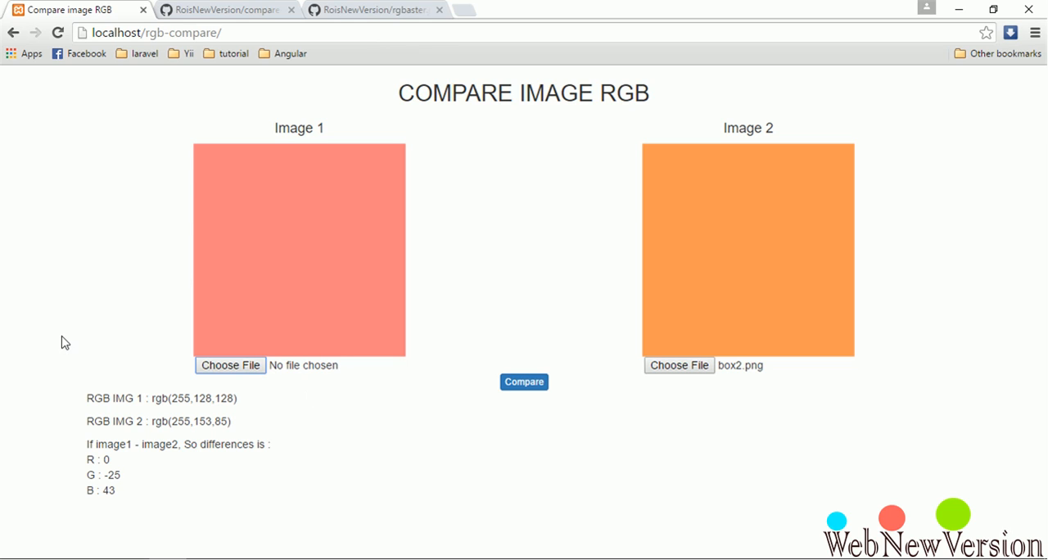
{"action": "mouse_move", "coordinate": [342, 508]}
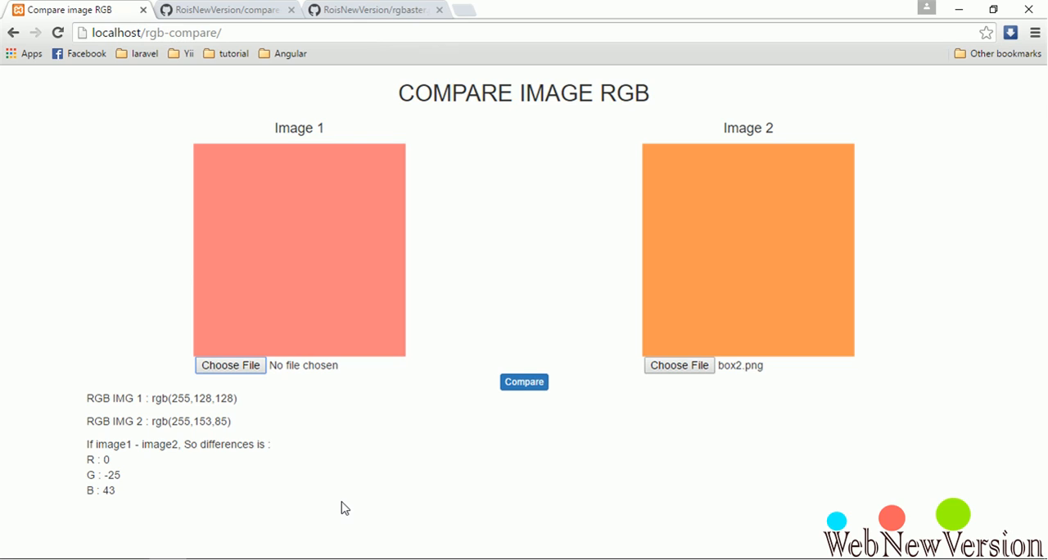